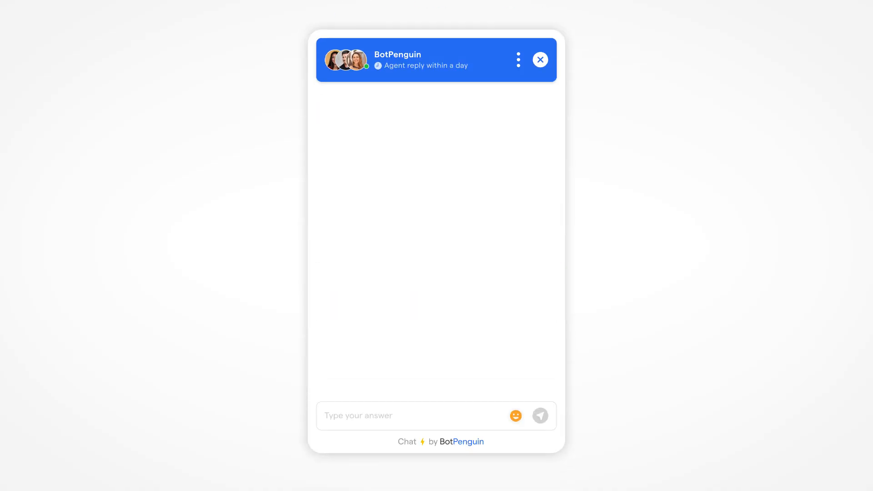
- Ask the help chat 'How to create and manage tags?' and start its guide video reply
{"action": "type", "text": "How to create and manage tags?"}
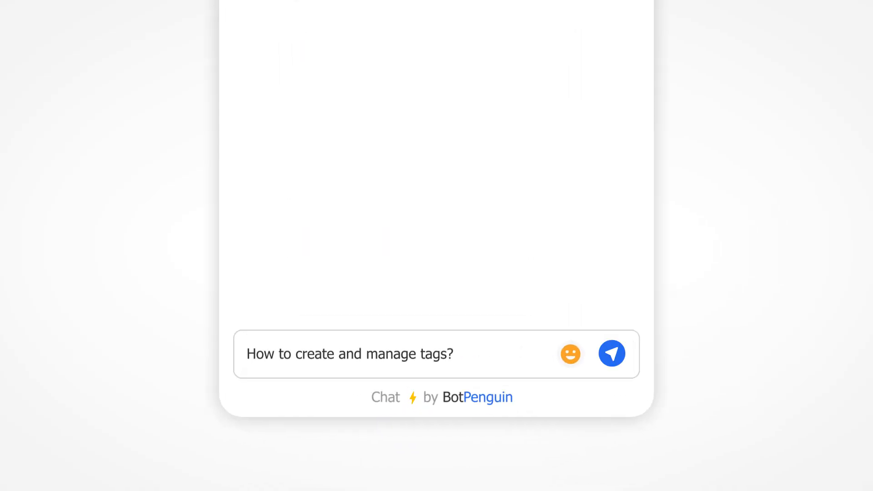
{"action": "left_click", "coordinate": [611, 354]}
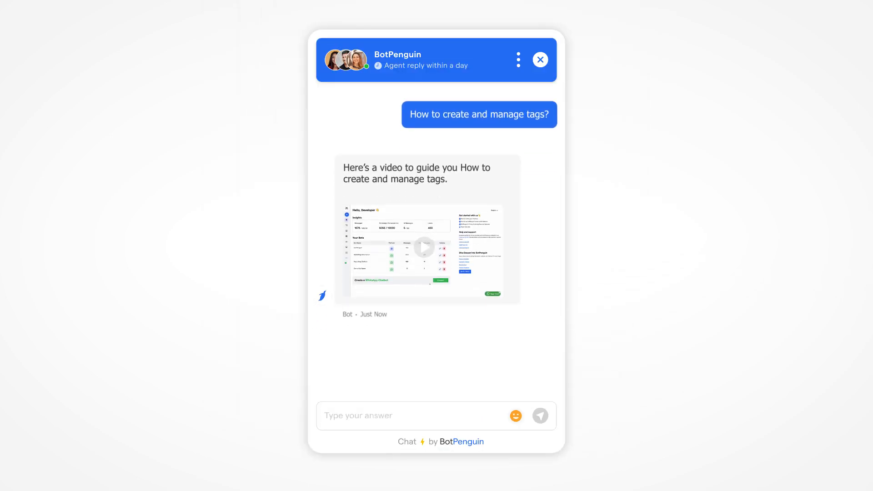
{"action": "left_click", "coordinate": [539, 60]}
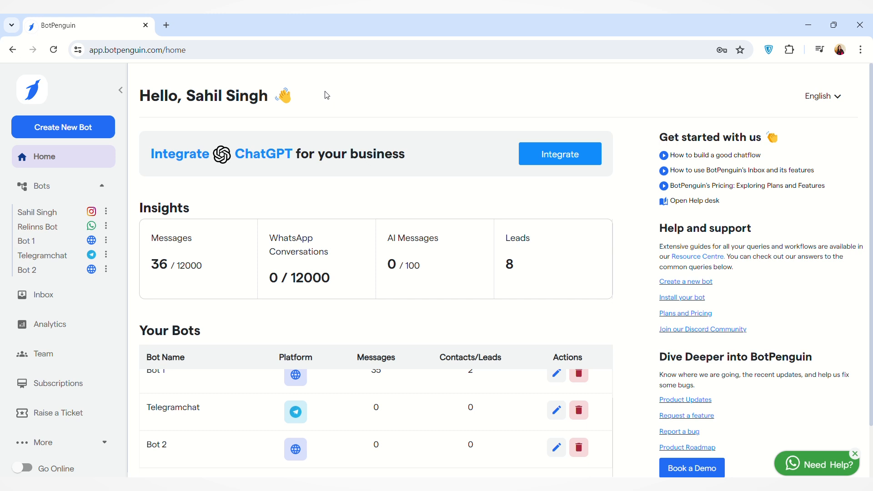
{"action": "mouse_move", "coordinate": [312, 103]}
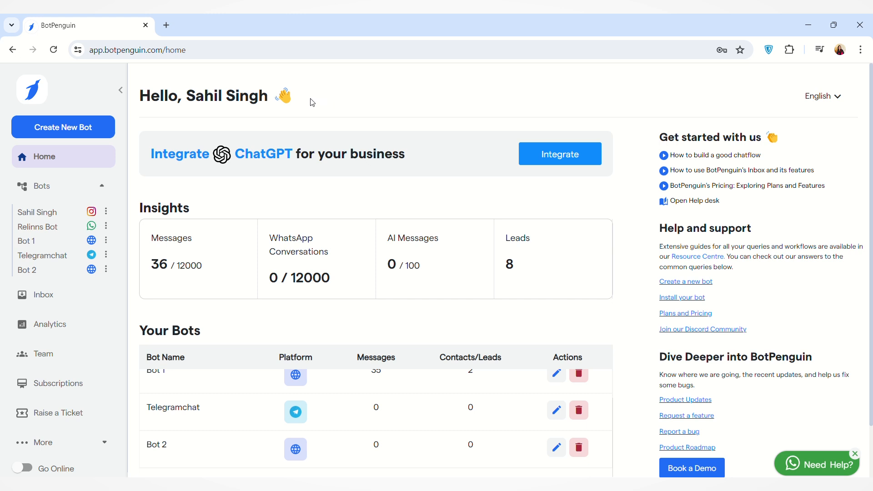
{"action": "mouse_move", "coordinate": [226, 138]}
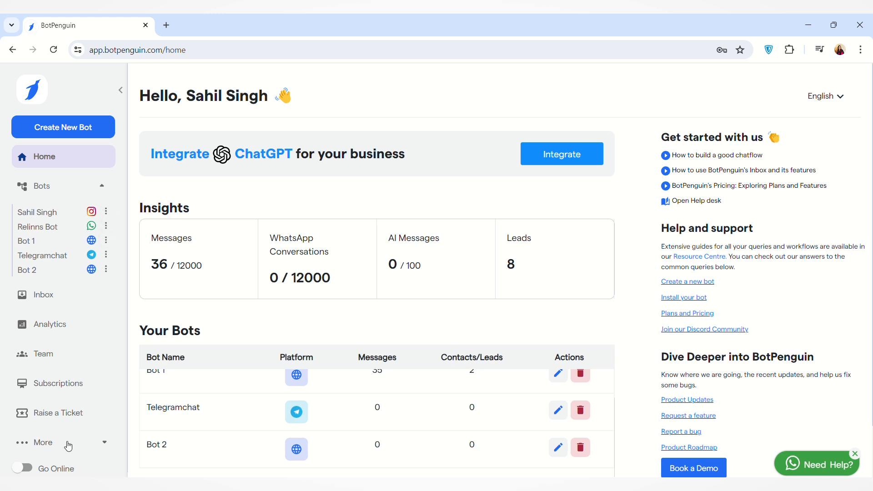
- Expand the sidebar's More menu to reveal Notifications, Developers, My Account and Logout
{"action": "left_click", "coordinate": [43, 443]}
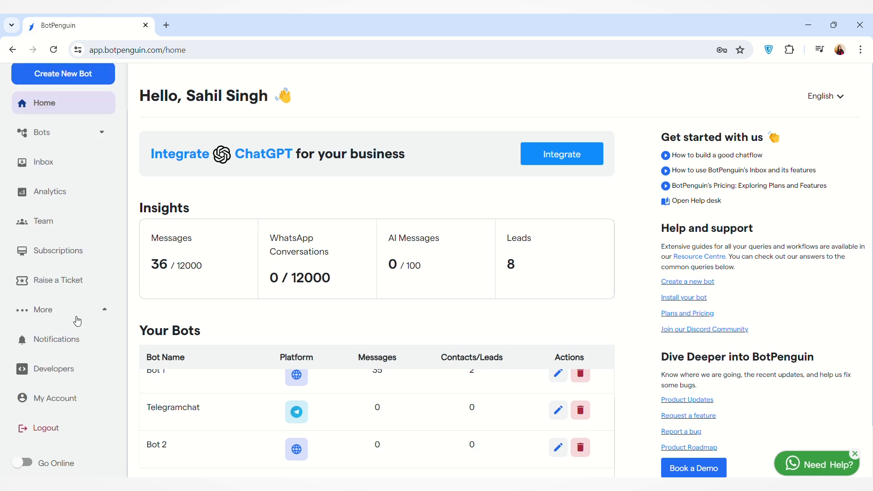
{"action": "mouse_move", "coordinate": [61, 401]}
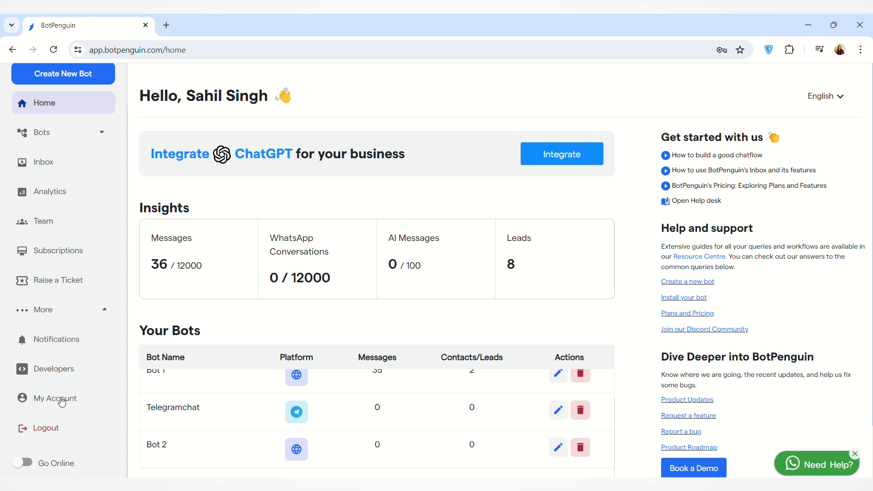
- Go to My Account's Tags list showing Shoes, Bags, Watches and Shirts
{"action": "left_click", "coordinate": [55, 398]}
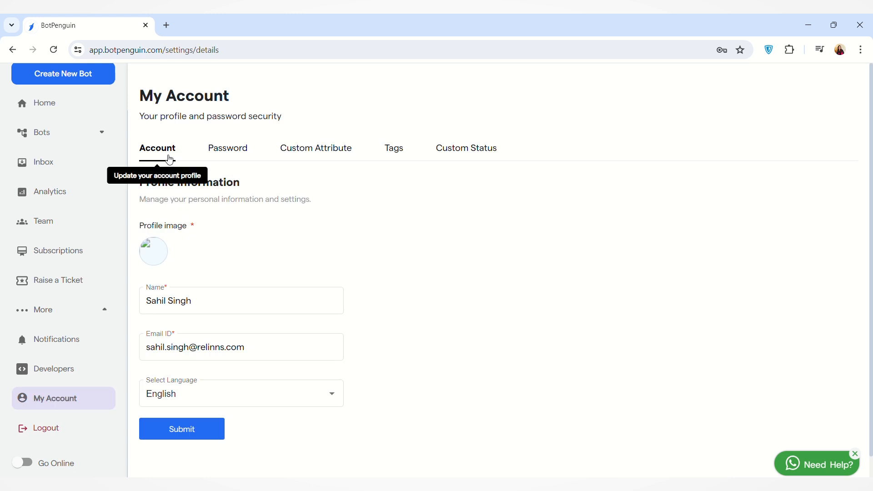
{"action": "mouse_move", "coordinate": [185, 158]}
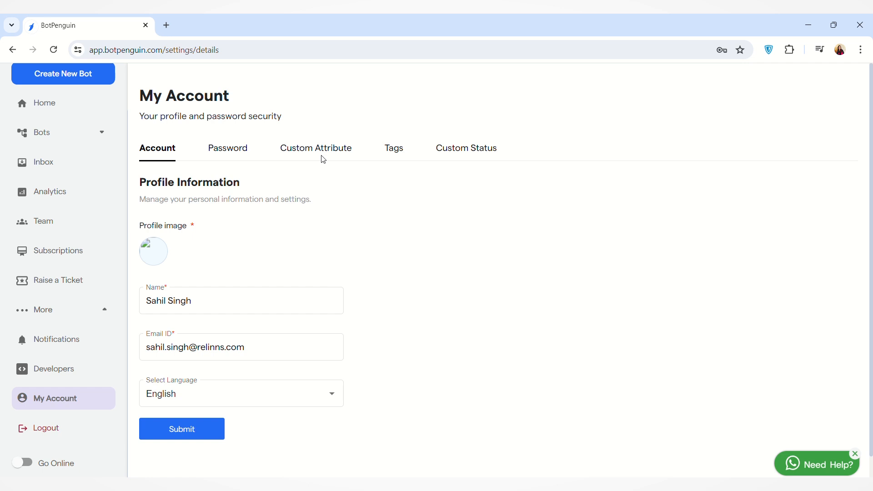
{"action": "mouse_move", "coordinate": [316, 148]}
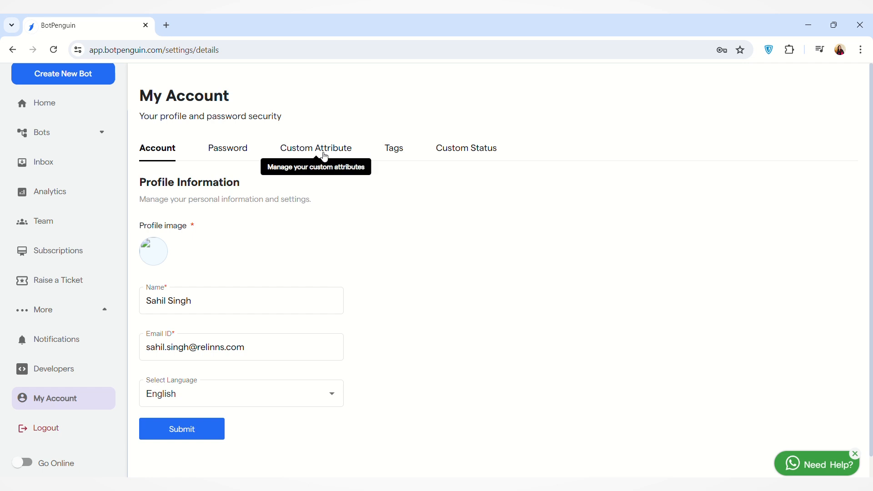
{"action": "mouse_move", "coordinate": [466, 148]}
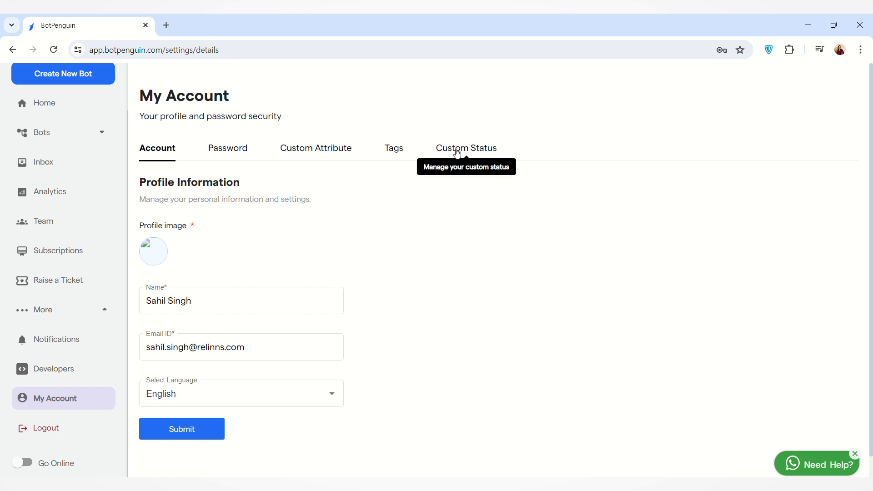
{"action": "mouse_move", "coordinate": [452, 160]}
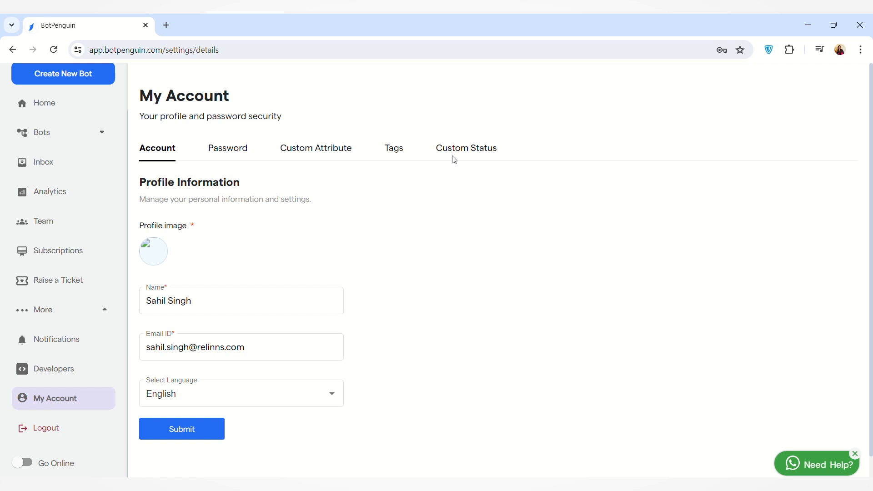
{"action": "mouse_move", "coordinate": [418, 192]}
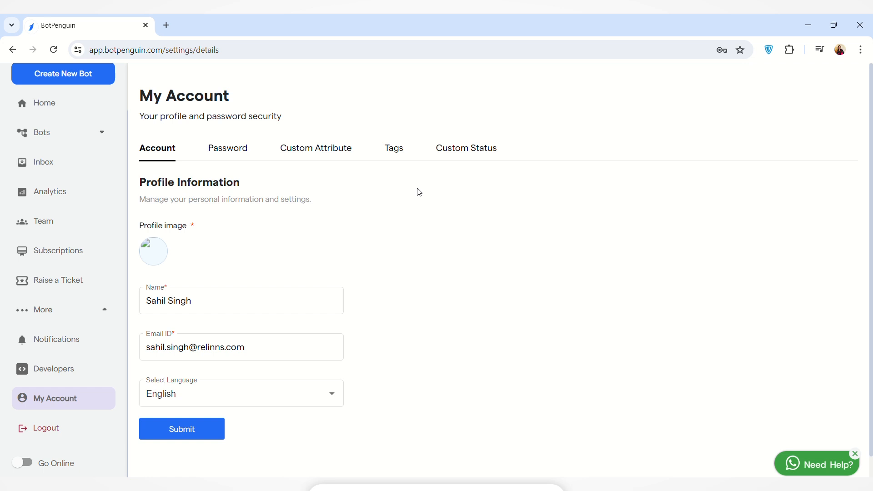
{"action": "mouse_move", "coordinate": [410, 192]}
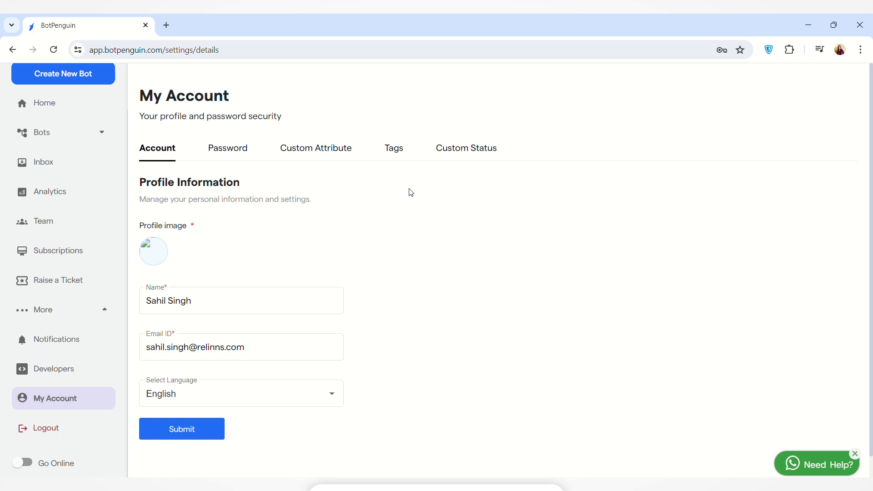
{"action": "mouse_move", "coordinate": [398, 156]}
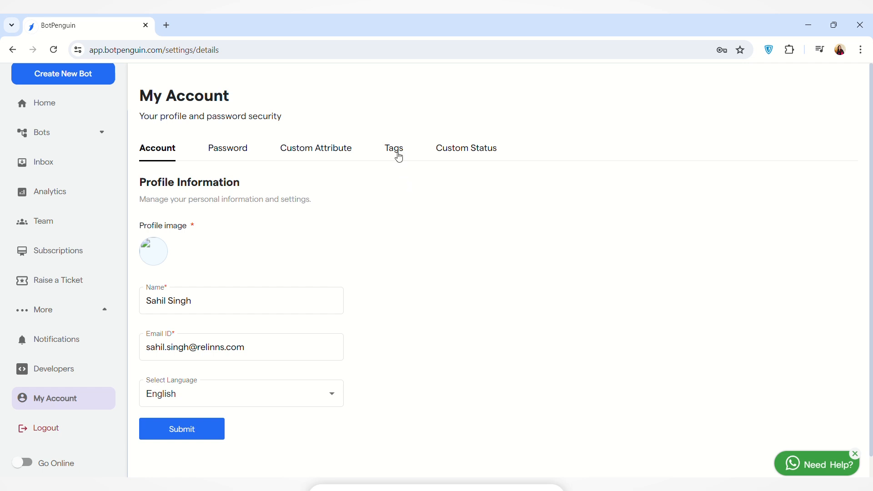
{"action": "mouse_move", "coordinate": [394, 148]}
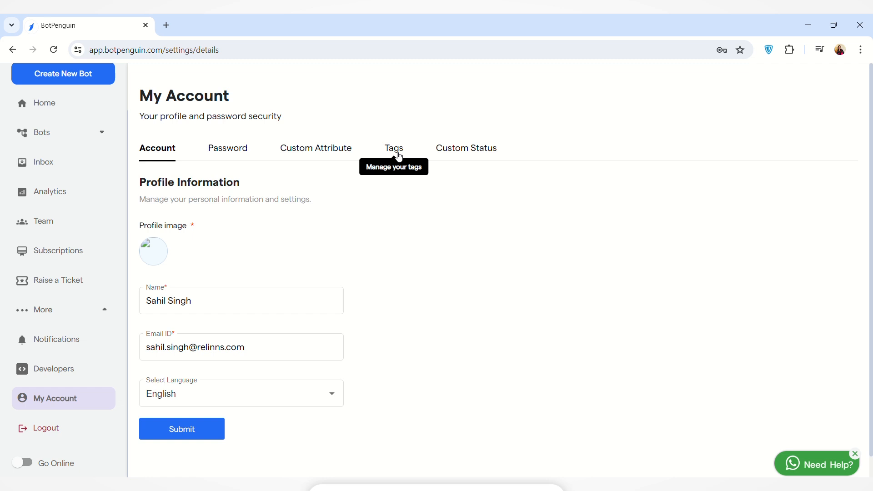
{"action": "left_click", "coordinate": [393, 147]}
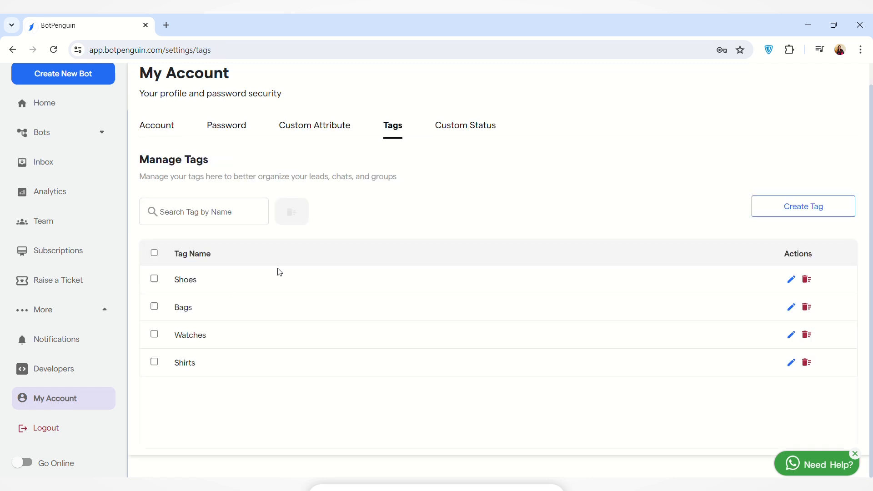
{"action": "mouse_move", "coordinate": [812, 267]}
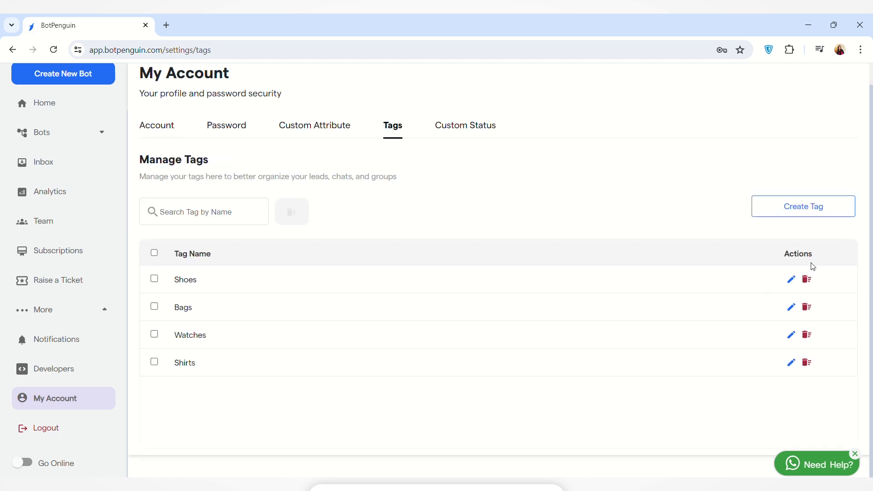
- Edit the Shoes tag and update its name to 'Shoes under 1000.'
{"action": "left_click", "coordinate": [790, 279]}
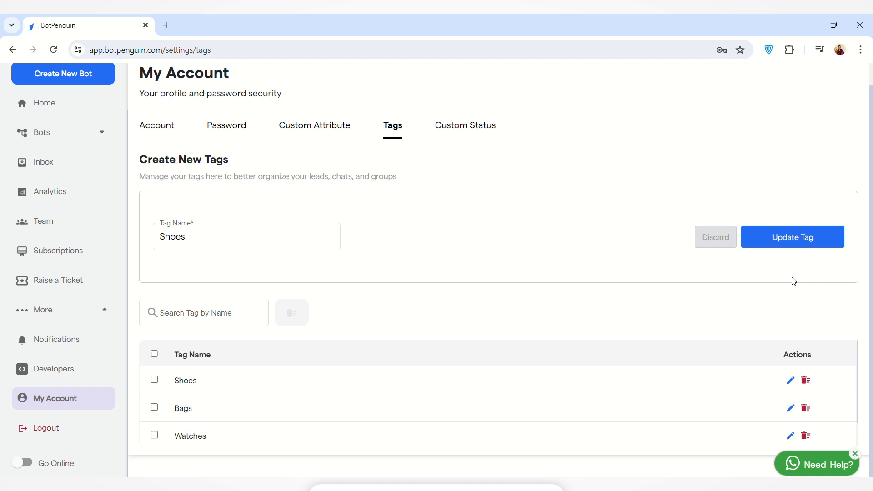
{"action": "left_click", "coordinate": [246, 237]}
{"action": "type", "text": " under 1000"}
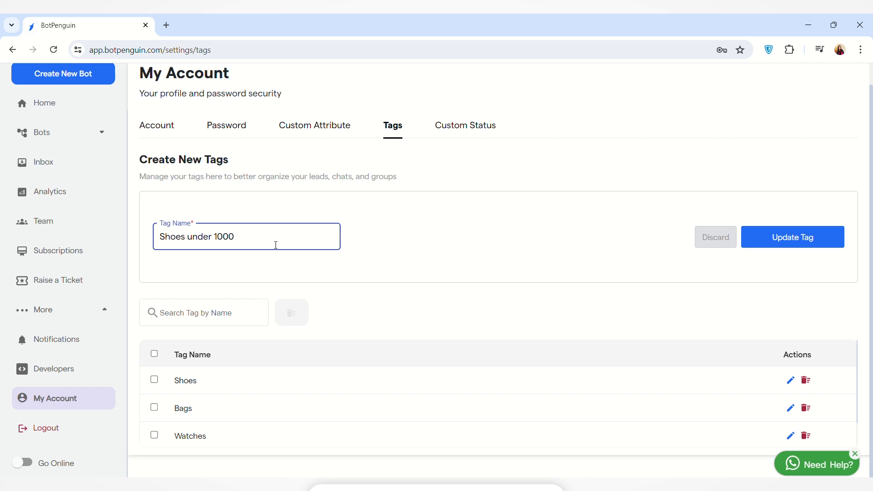
{"action": "left_click", "coordinate": [792, 237]}
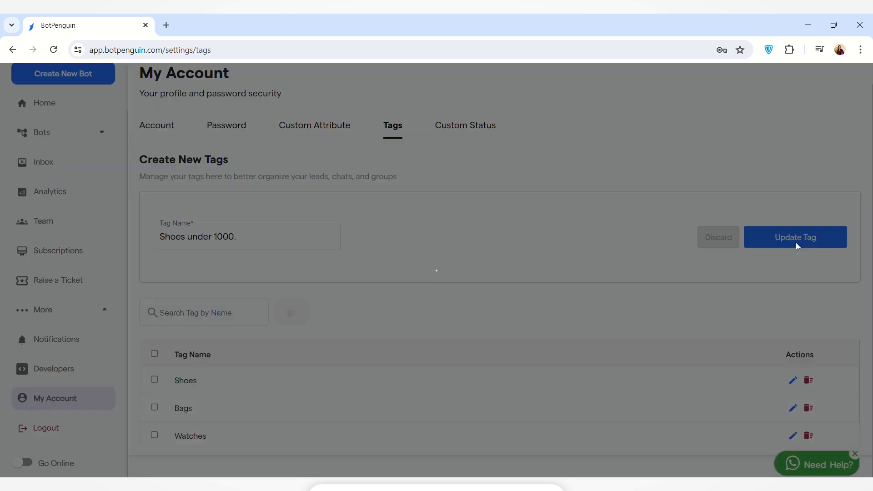
{"action": "left_click", "coordinate": [795, 237]}
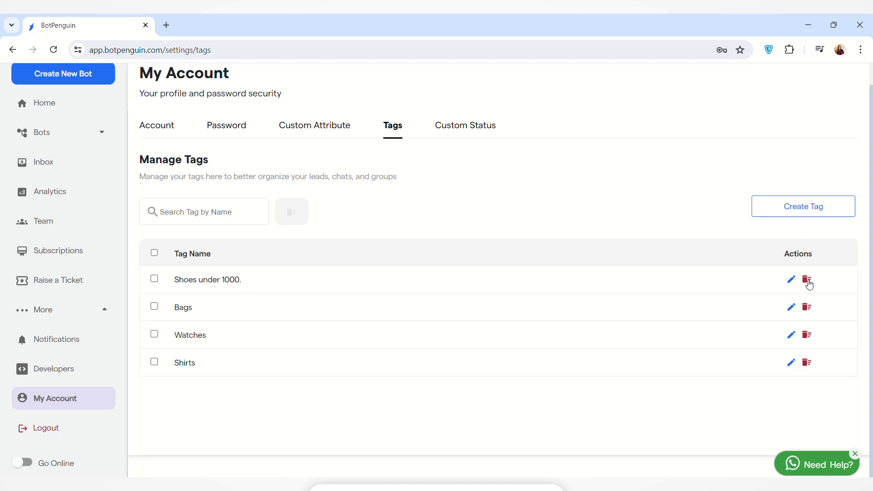
{"action": "left_click", "coordinate": [155, 278]}
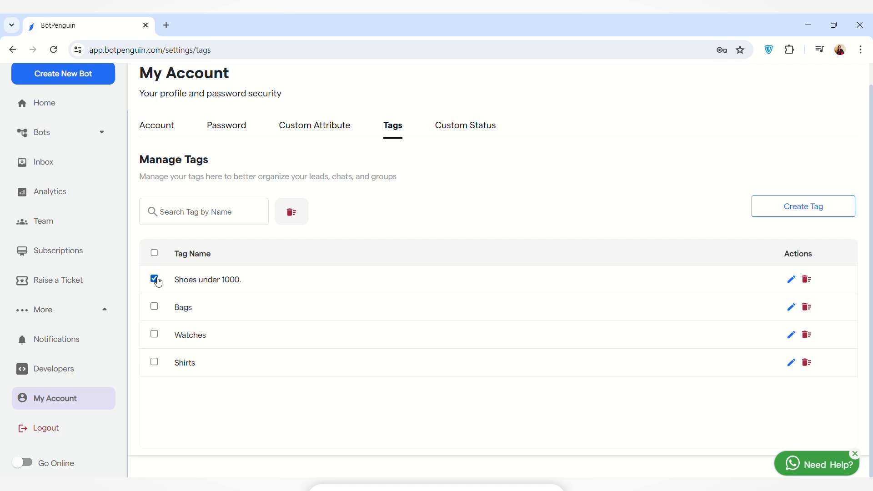
{"action": "left_click", "coordinate": [155, 307]}
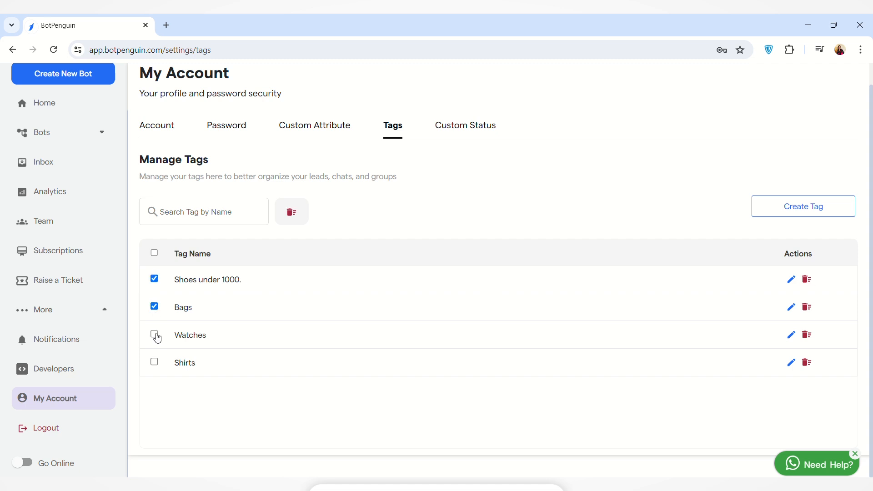
{"action": "left_click", "coordinate": [155, 334]}
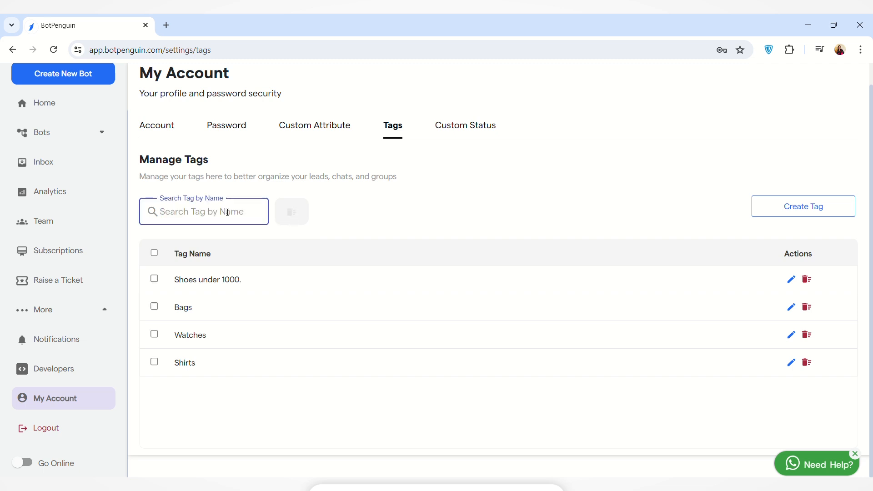
{"action": "type", "text": "shi"}
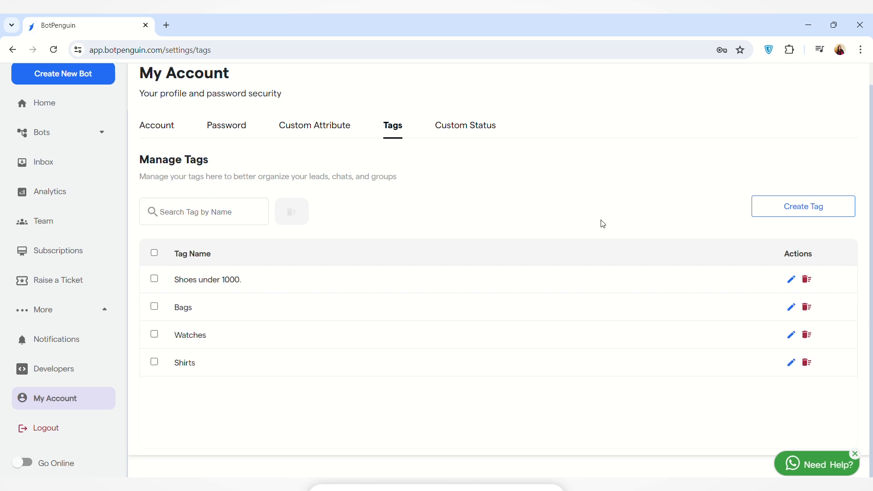
{"action": "mouse_move", "coordinate": [815, 223]}
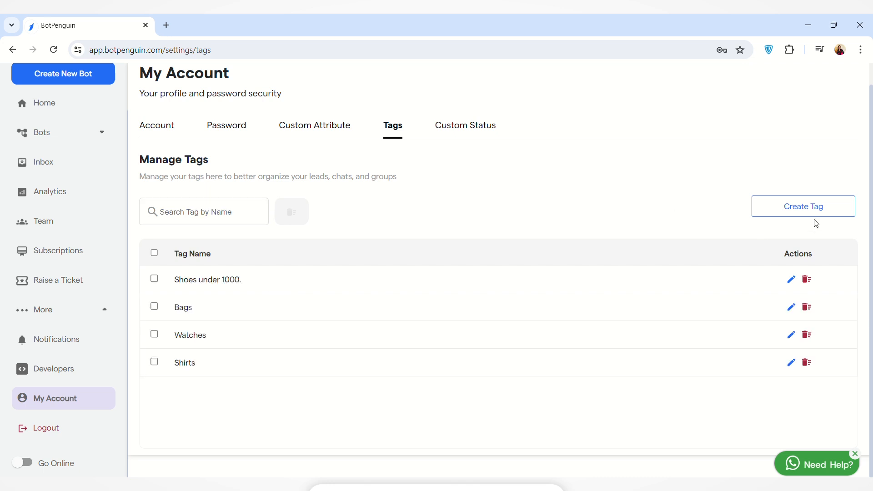
{"action": "mouse_move", "coordinate": [817, 213]}
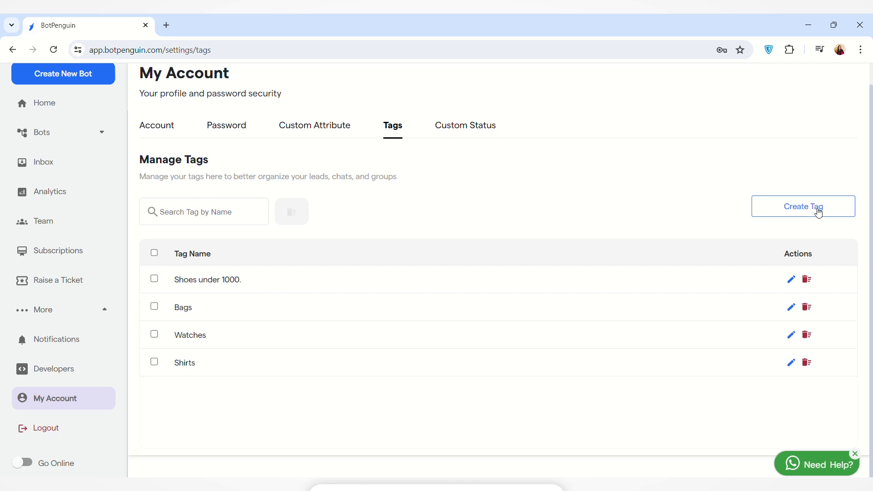
- Create a new tag named 'Dresses' and bring up the Resource Center introduction
{"action": "left_click", "coordinate": [803, 206]}
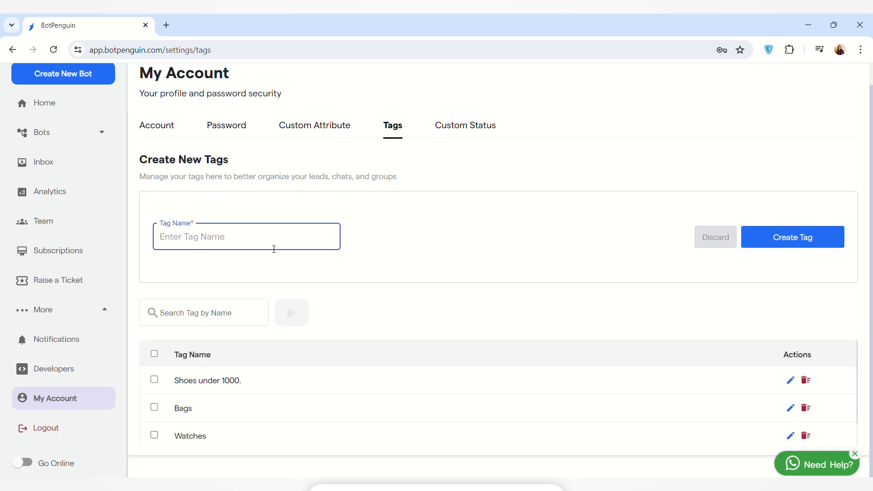
{"action": "type", "text": "Dresse"}
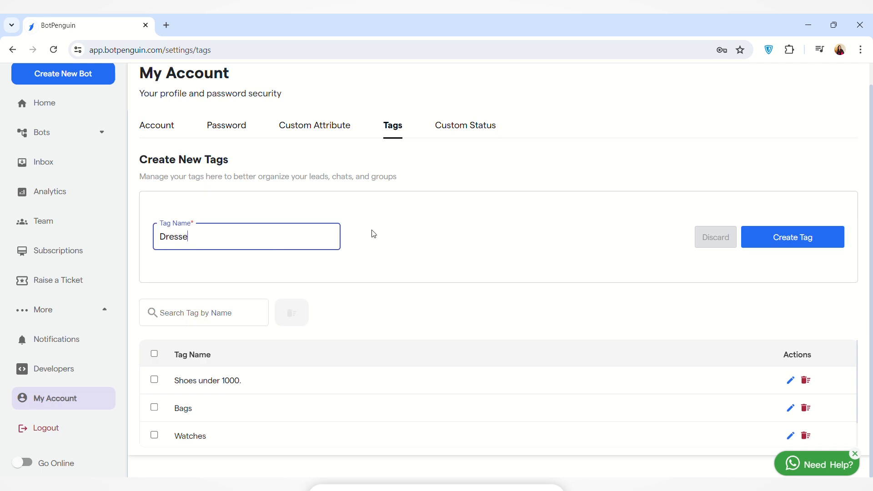
{"action": "type", "text": "s"}
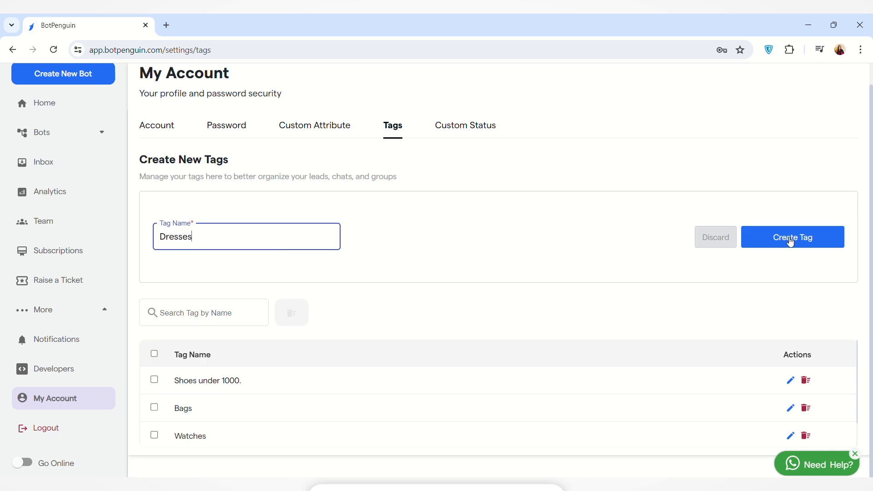
{"action": "left_click", "coordinate": [792, 237]}
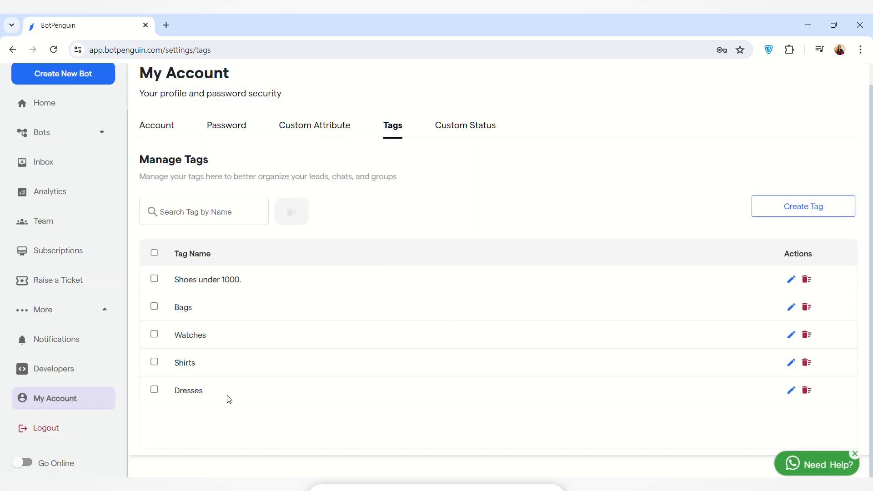
{"action": "mouse_move", "coordinate": [528, 196]}
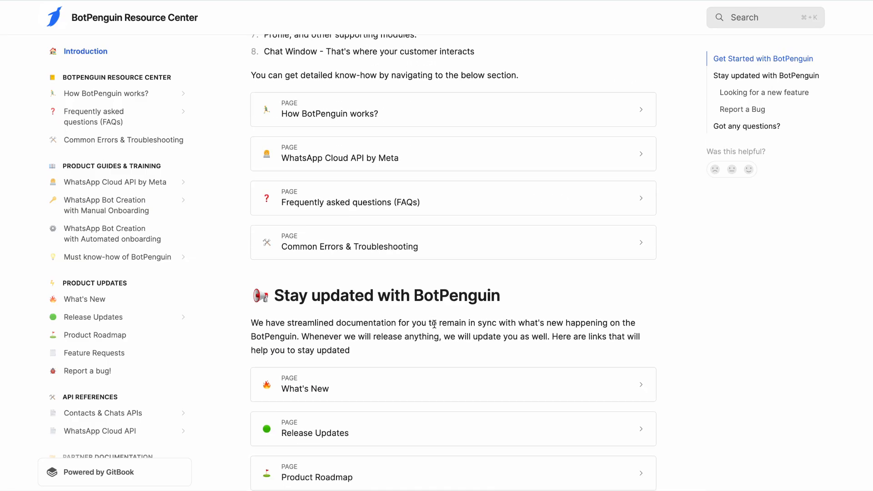
{"action": "scroll", "scroll_direction": "up", "scroll_amount": 3}
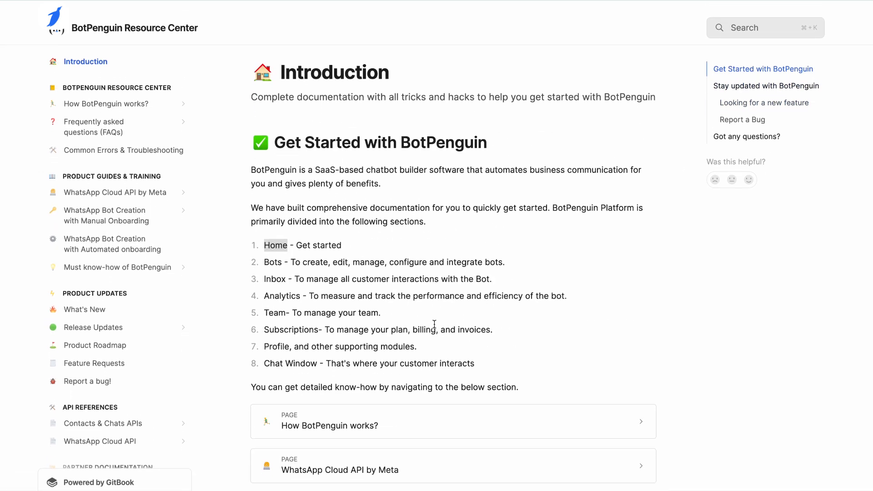